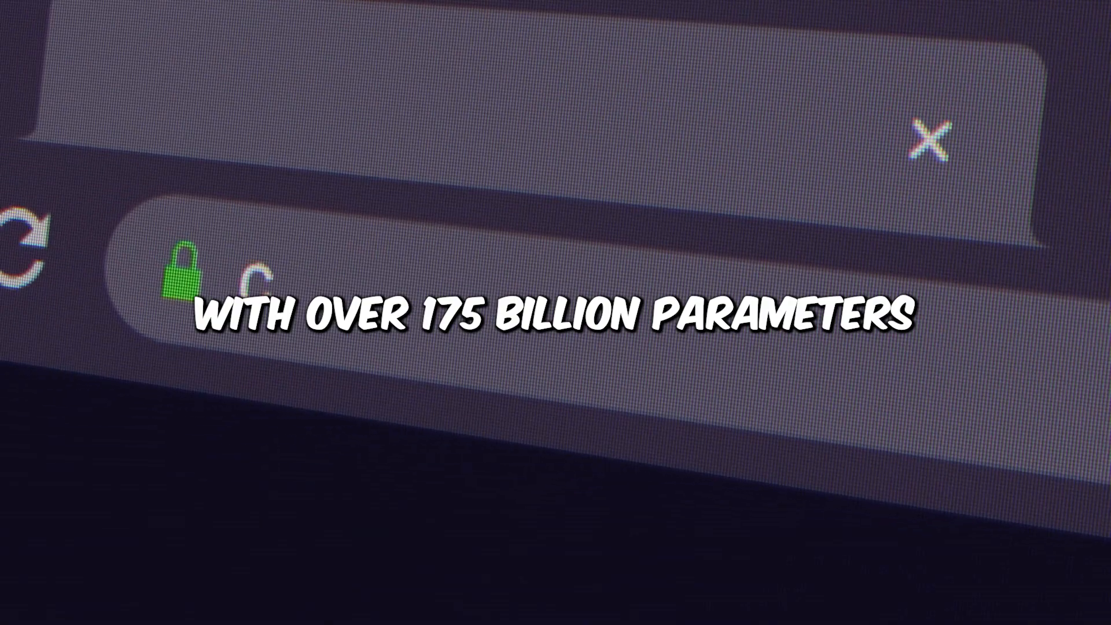
type("chatgpt")
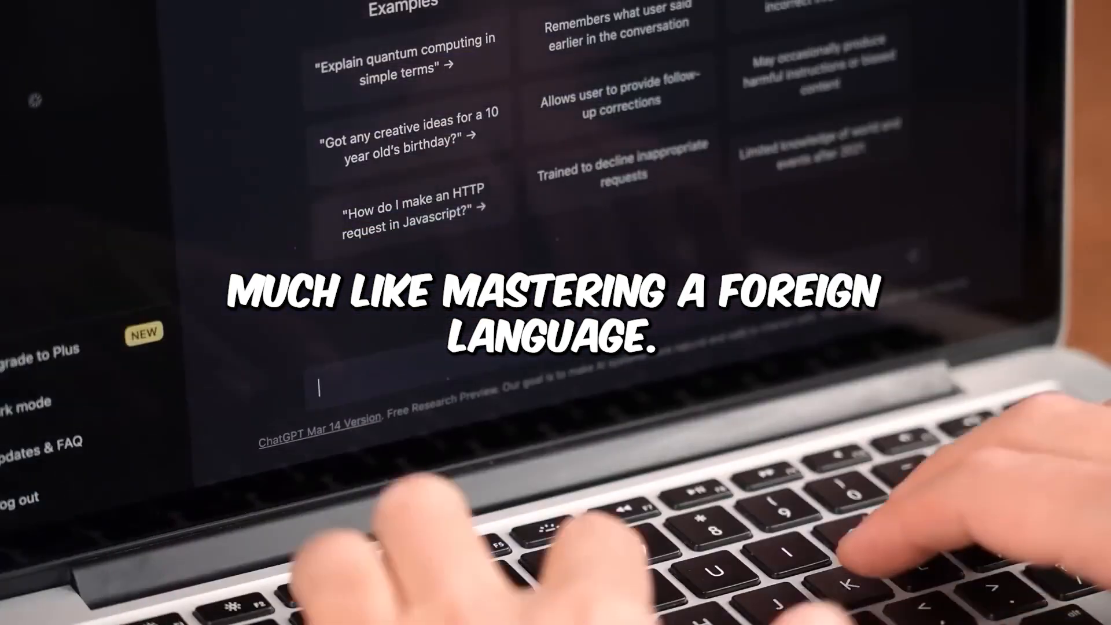
type("Tell me a s")
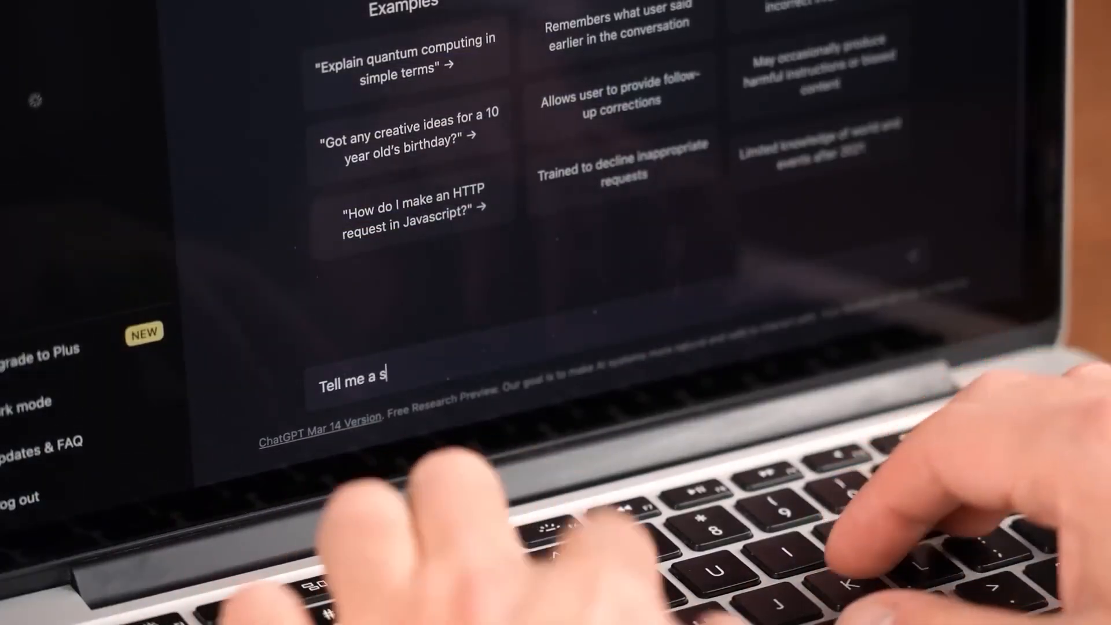